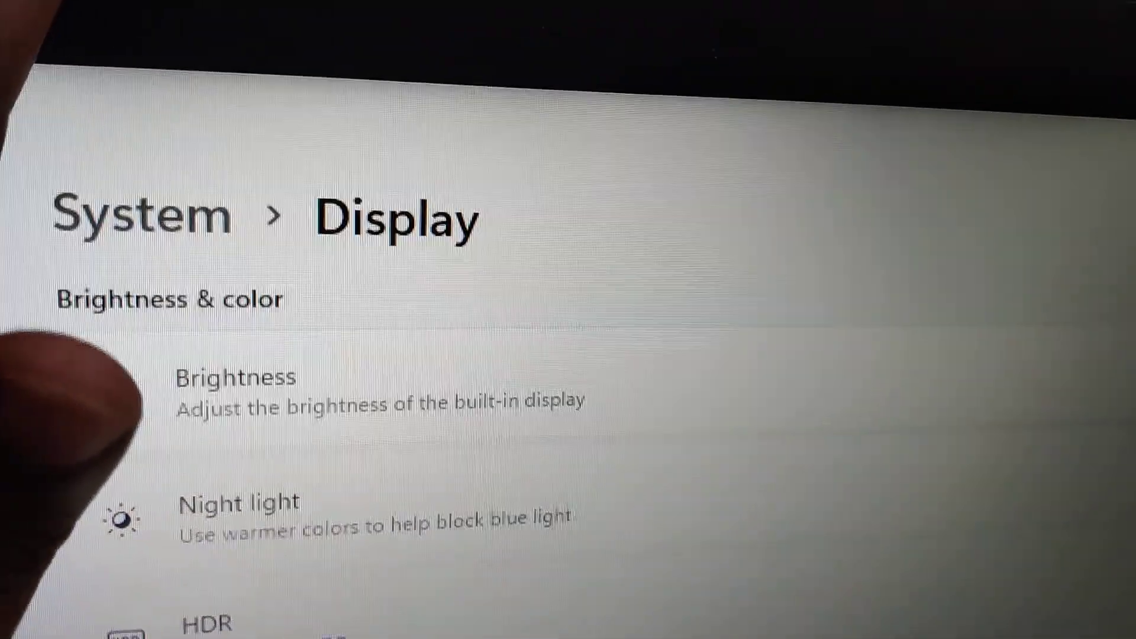
pyautogui.scroll(-3)
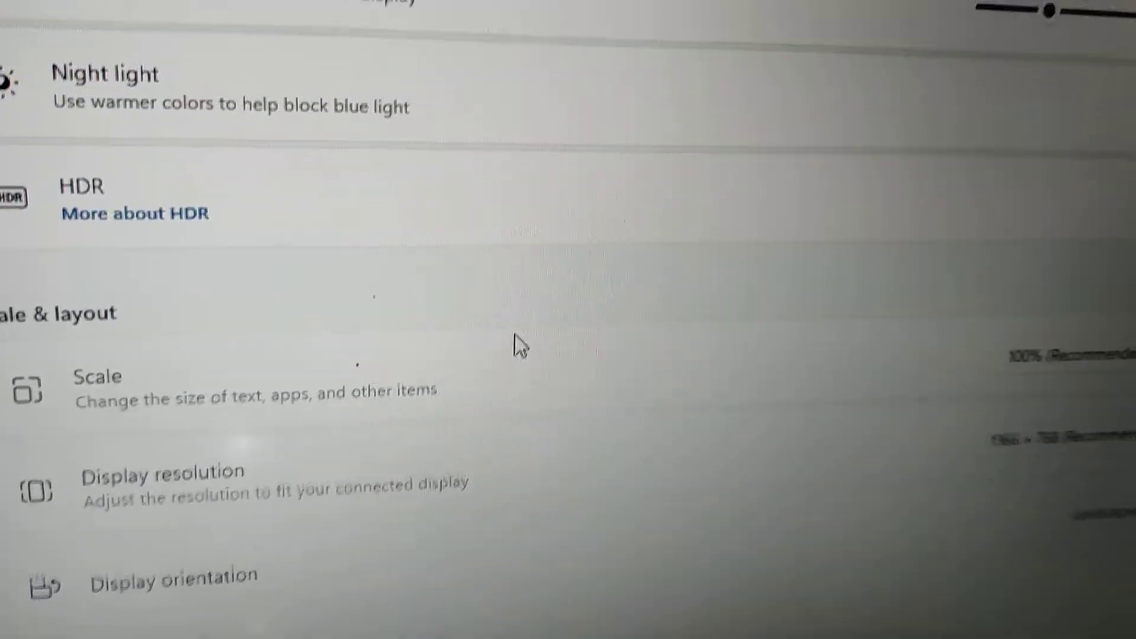
pyautogui.scroll(-3)
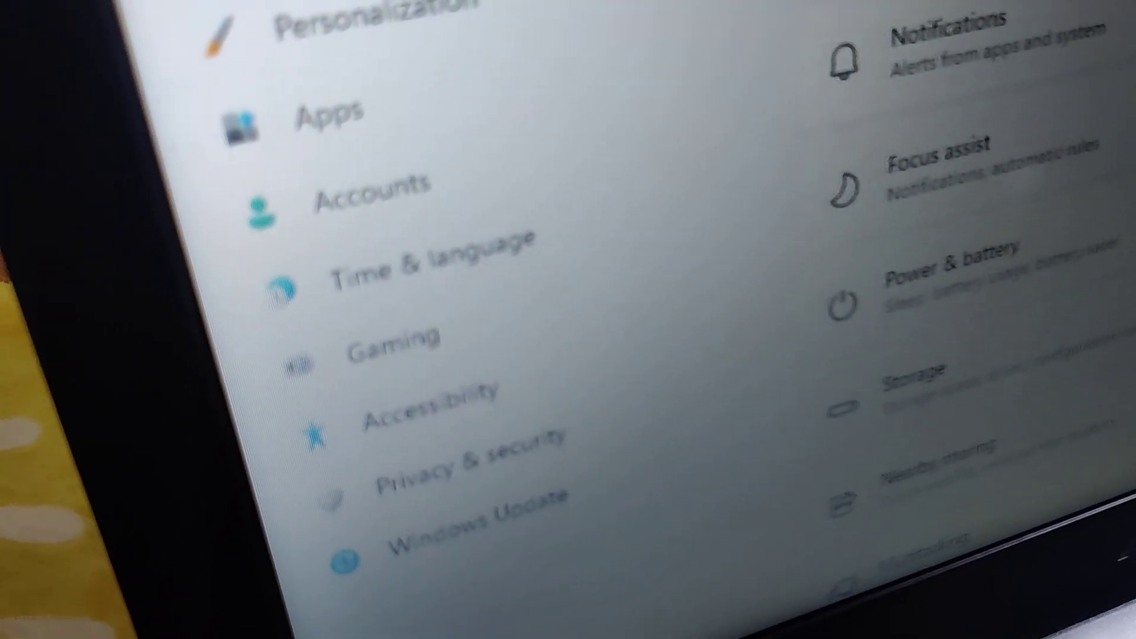
pyautogui.scroll(3)
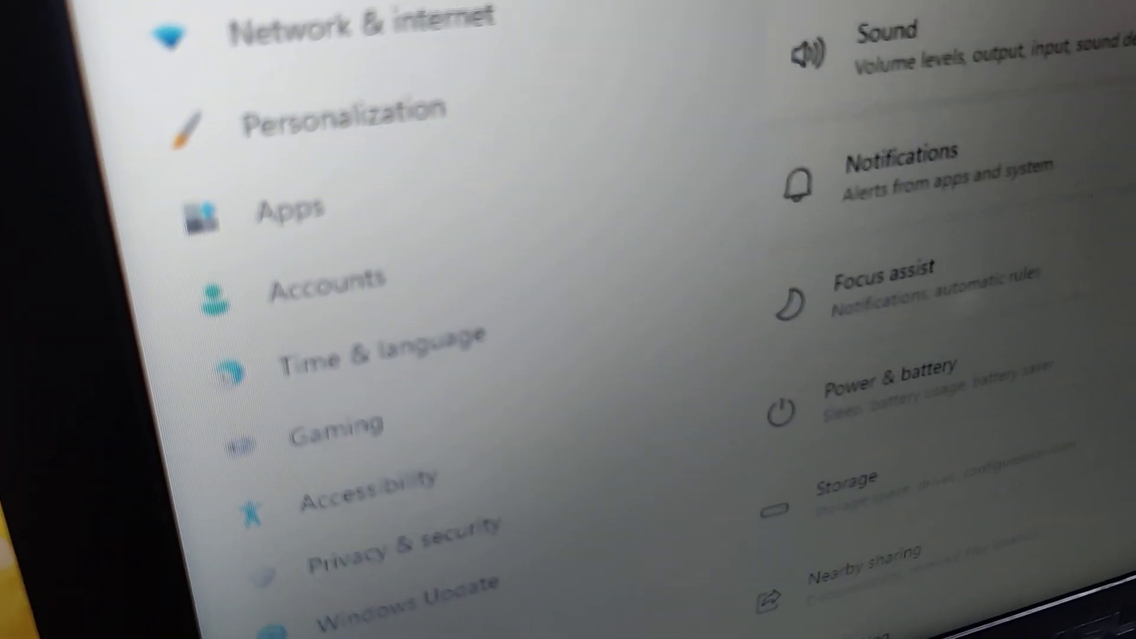
pyautogui.scroll(3)
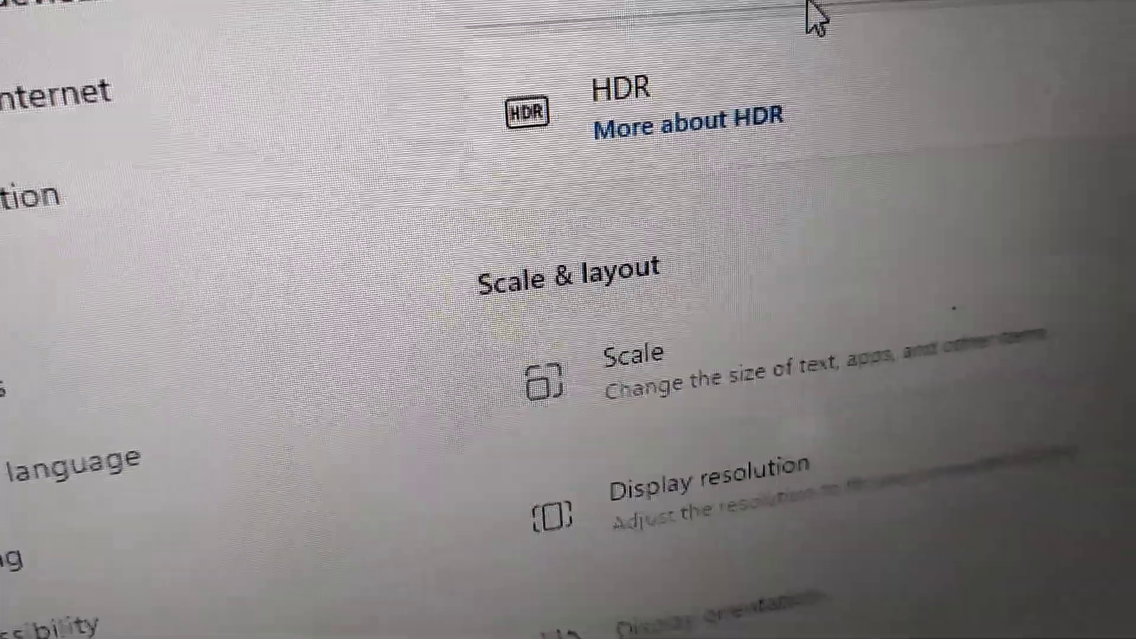
pyautogui.scroll(3)
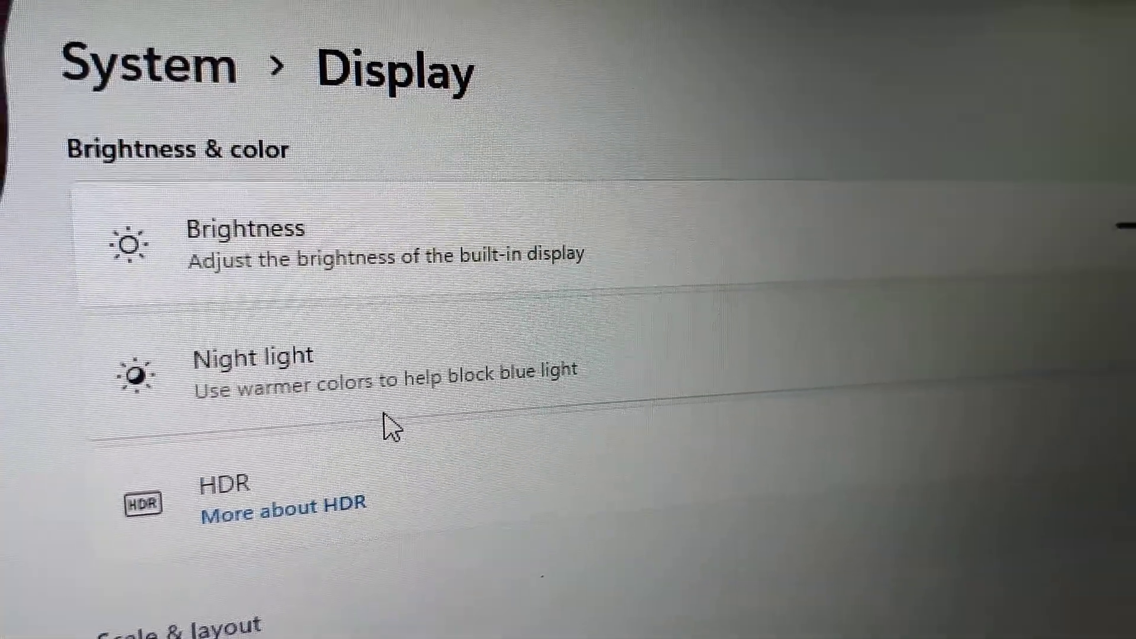
pyautogui.scroll(-3)
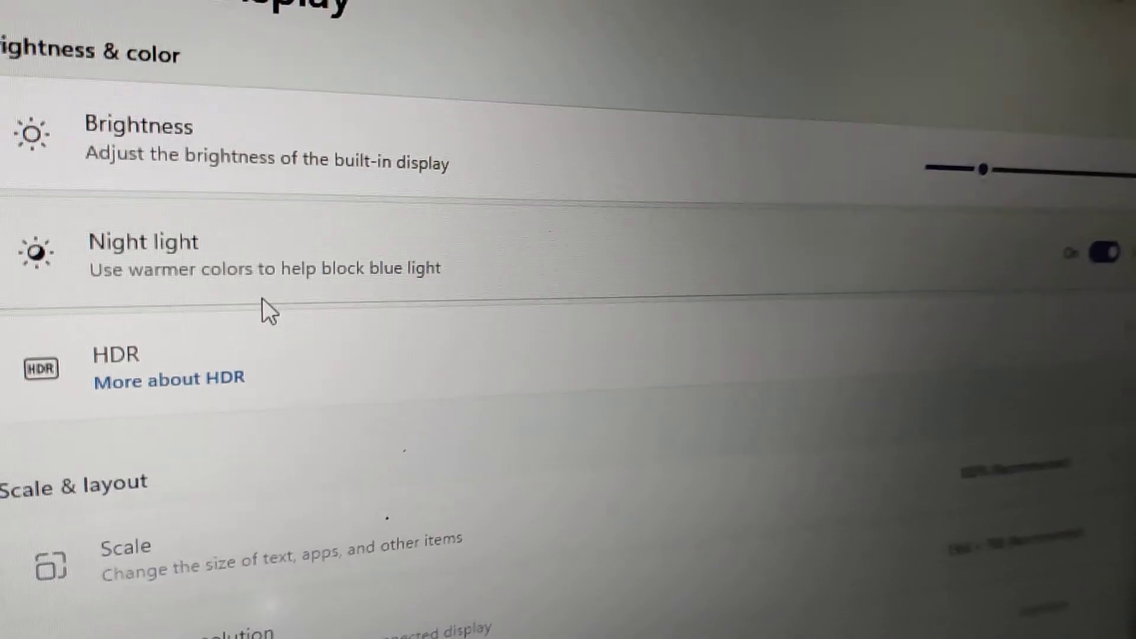